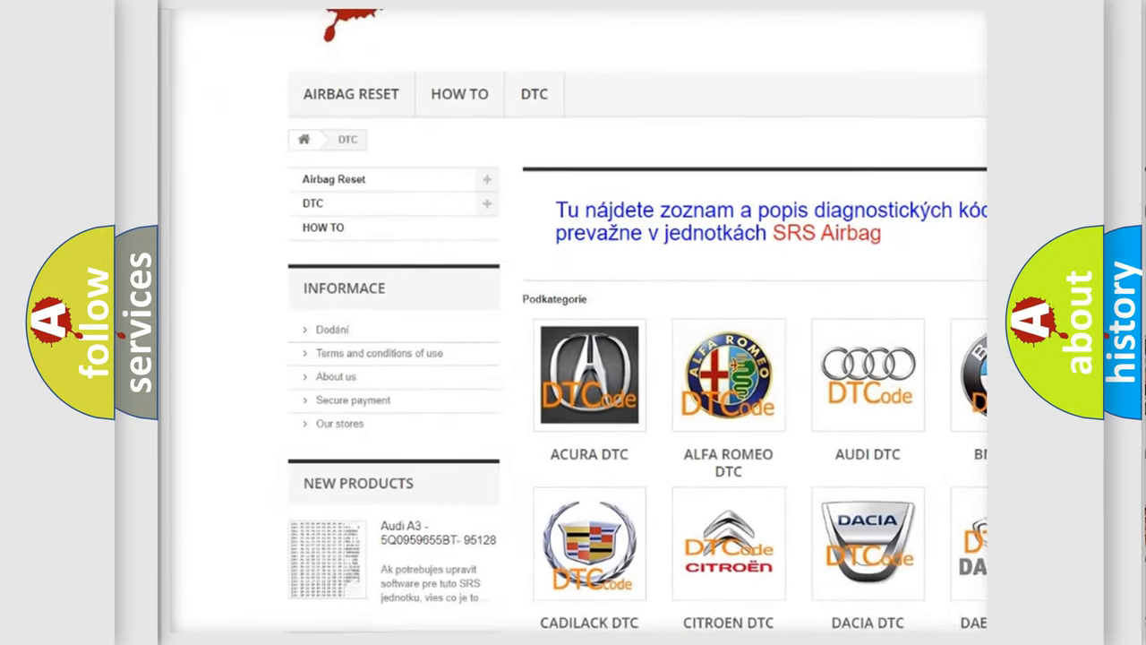
pyautogui.scroll(-3)
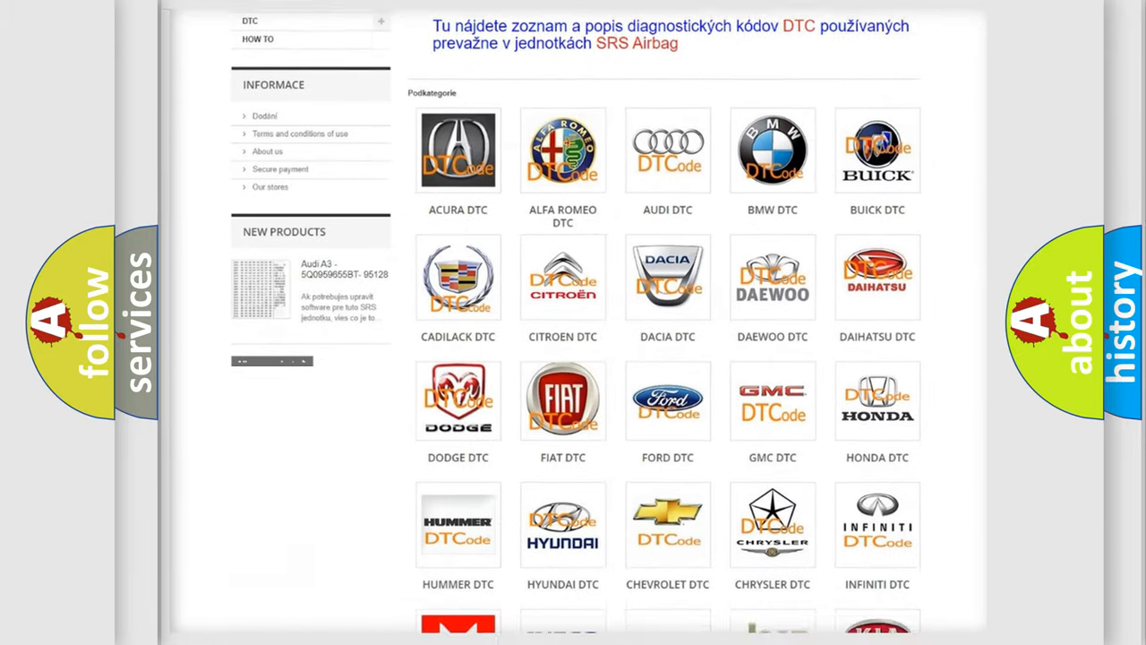
pyautogui.scroll(-3)
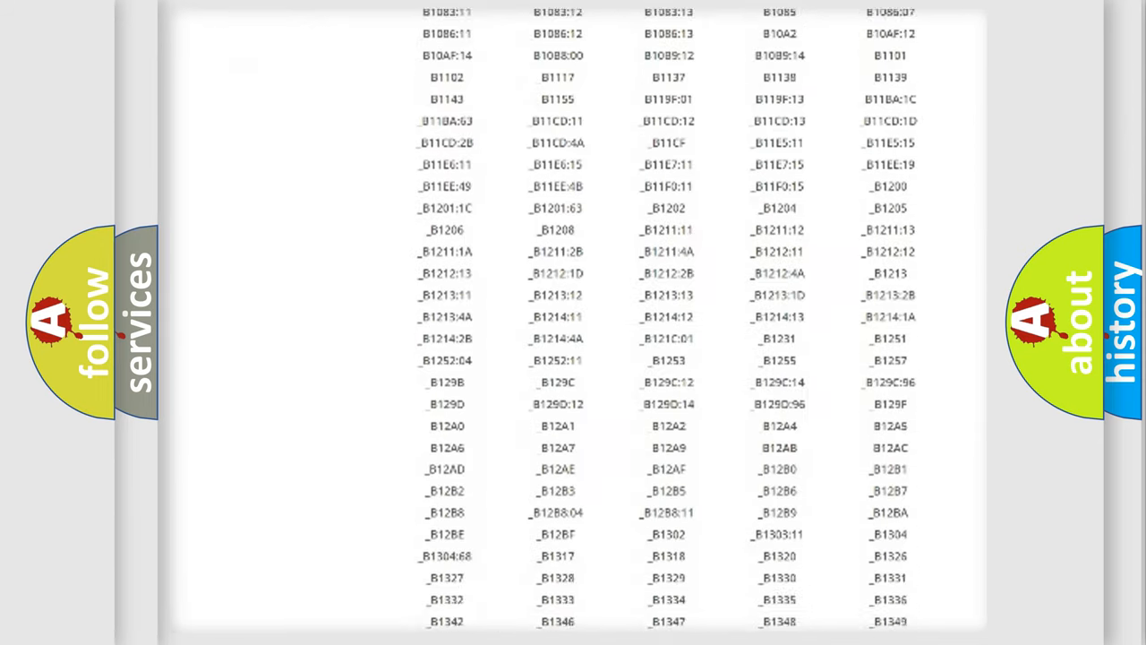
pyautogui.scroll(-3)
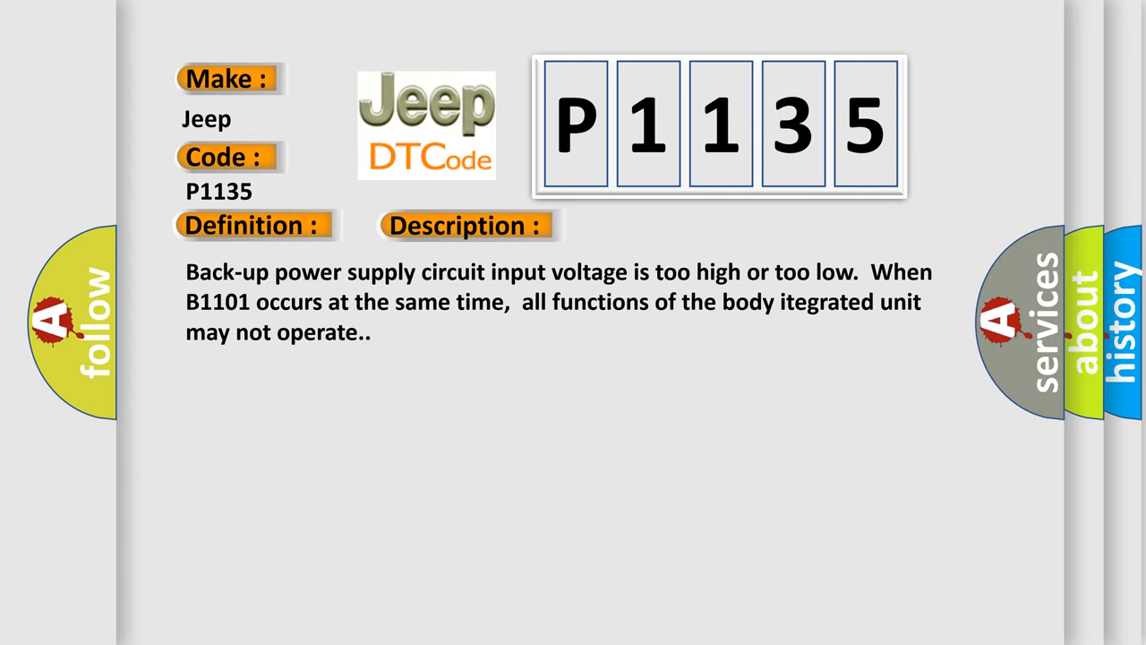
pyautogui.click(659, 225)
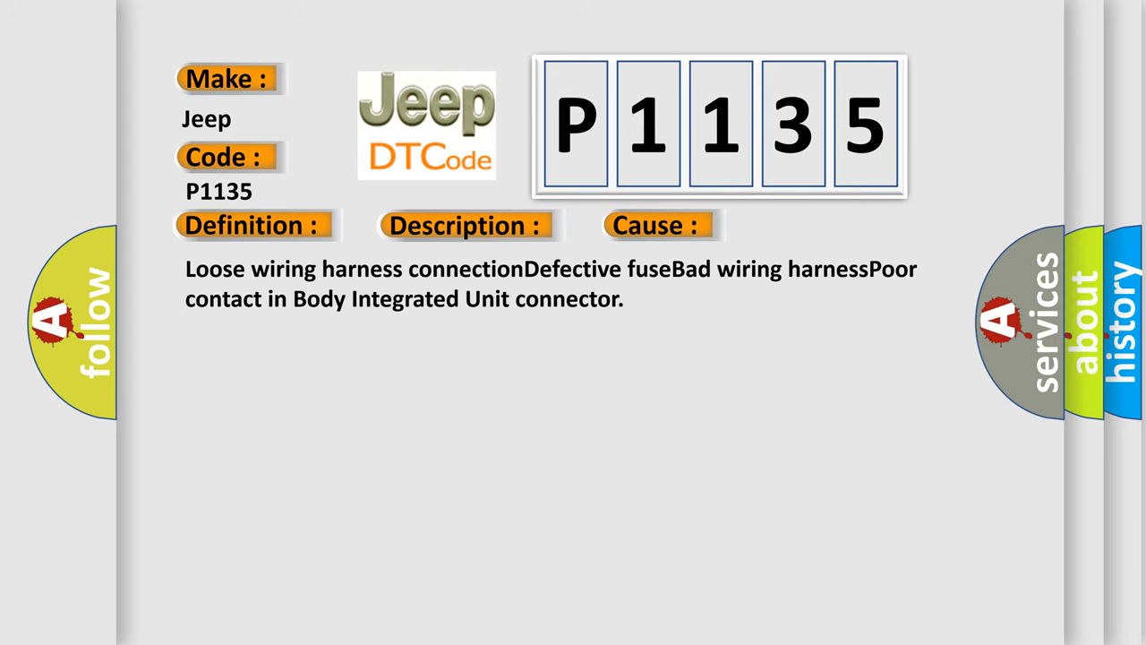